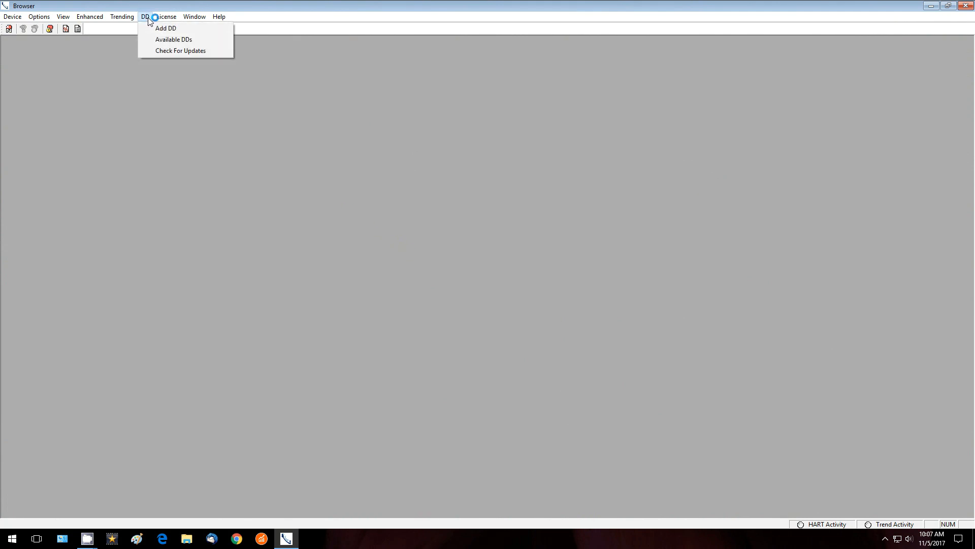
mouse_move(157, 50)
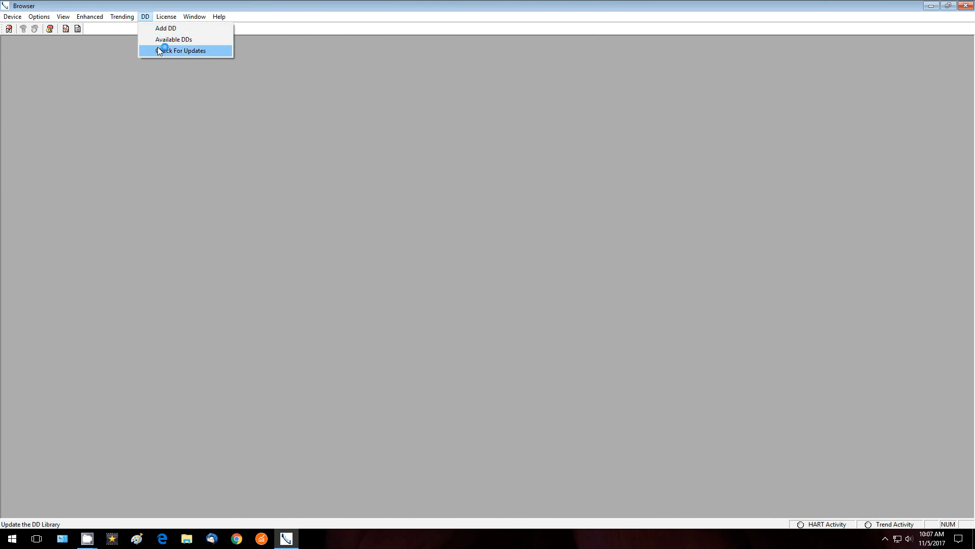
Step: Run Check For Updates on the DD library, showing current 2017-02 with 2017-3 available
left_click(185, 51)
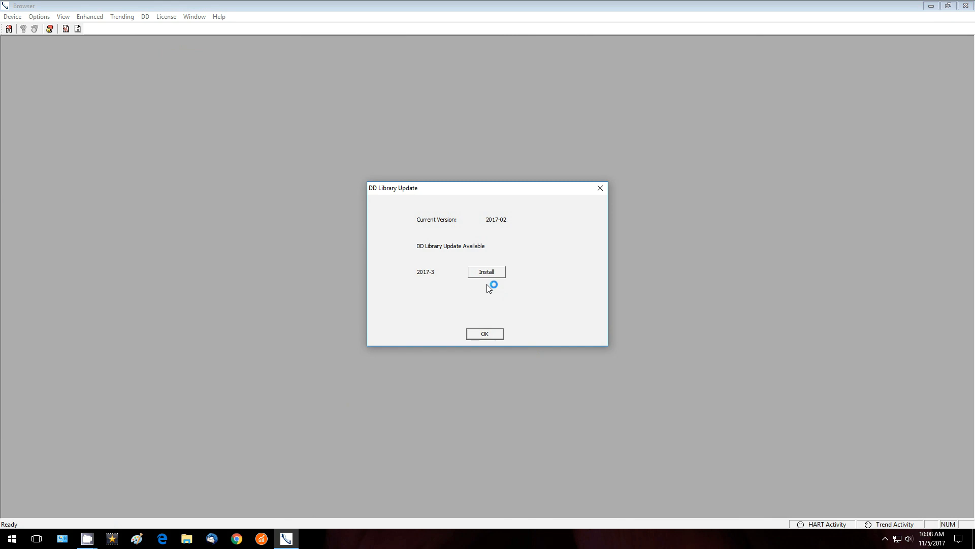
mouse_move(431, 285)
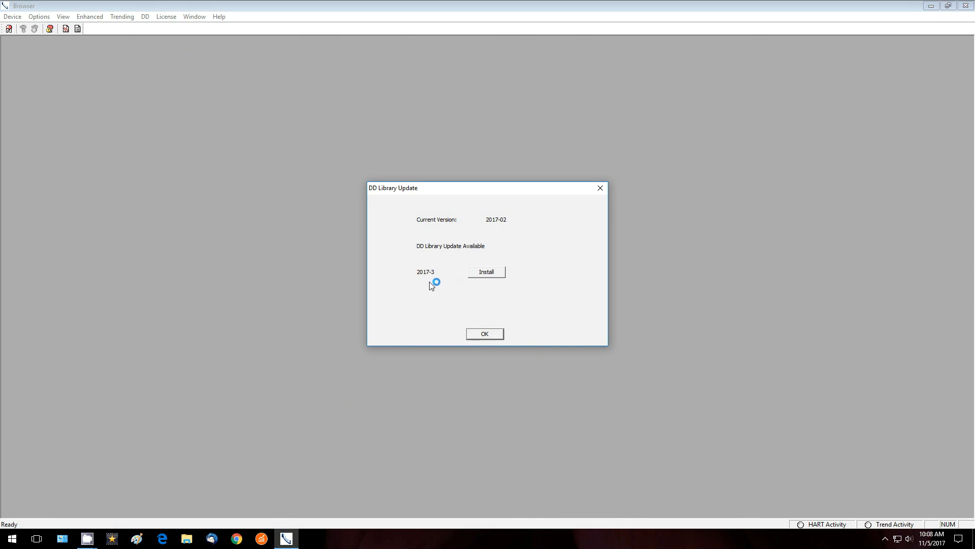
mouse_move(477, 284)
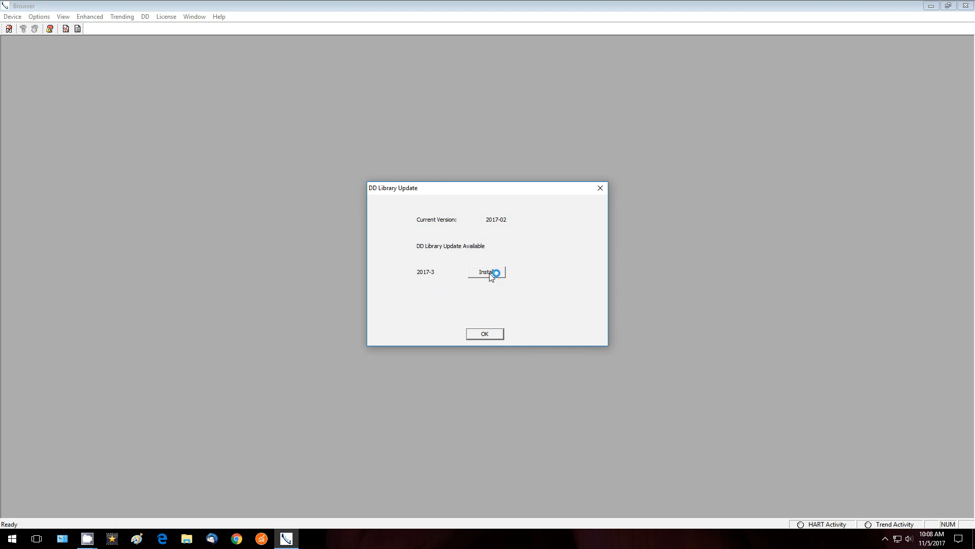
Step: Install the 2017-3 DD library update, confirming overwrite of the 2017-02 library
left_click(486, 273)
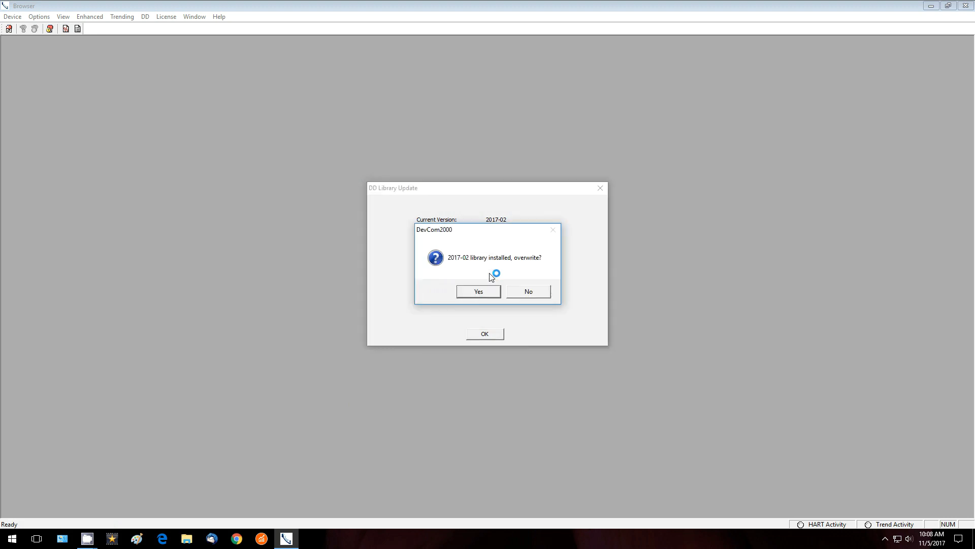
mouse_move(492, 279)
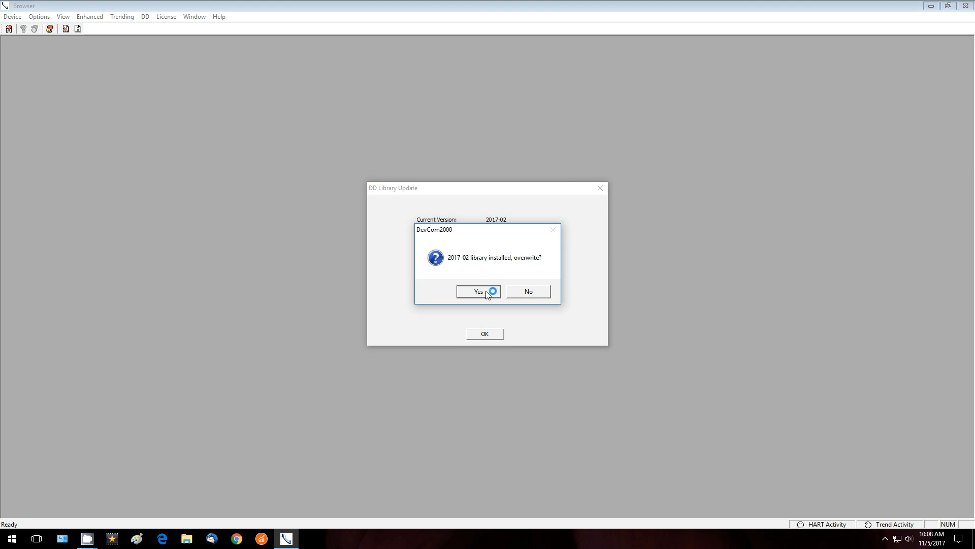
left_click(479, 292)
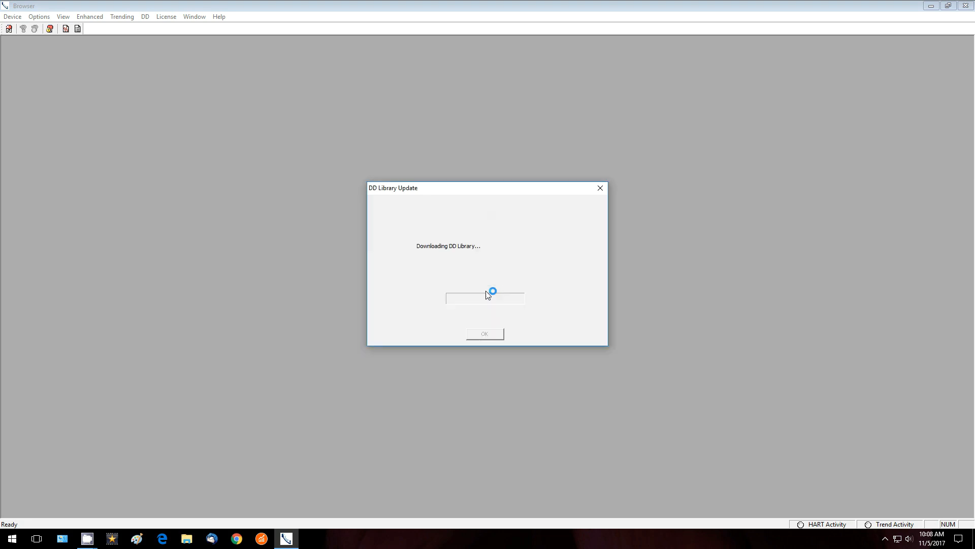
mouse_move(398, 396)
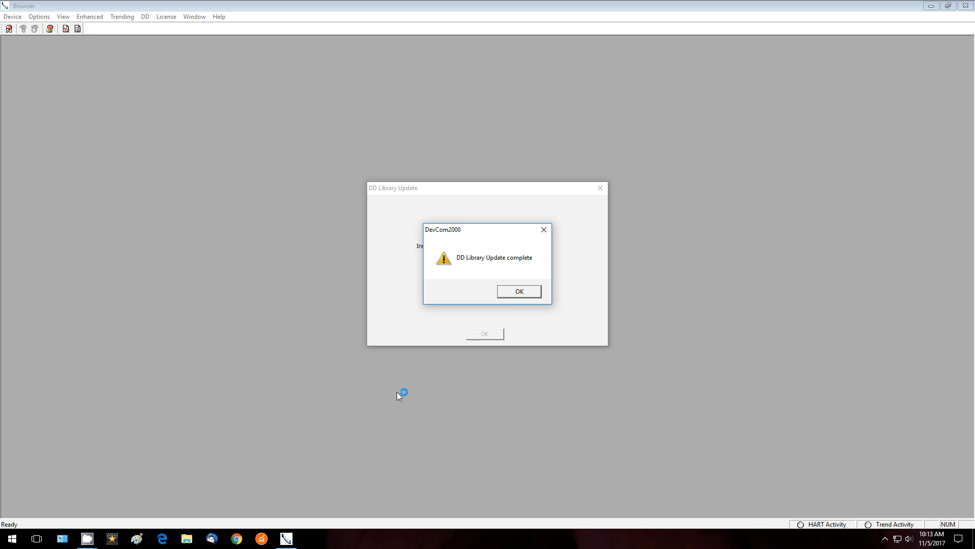
mouse_move(493, 309)
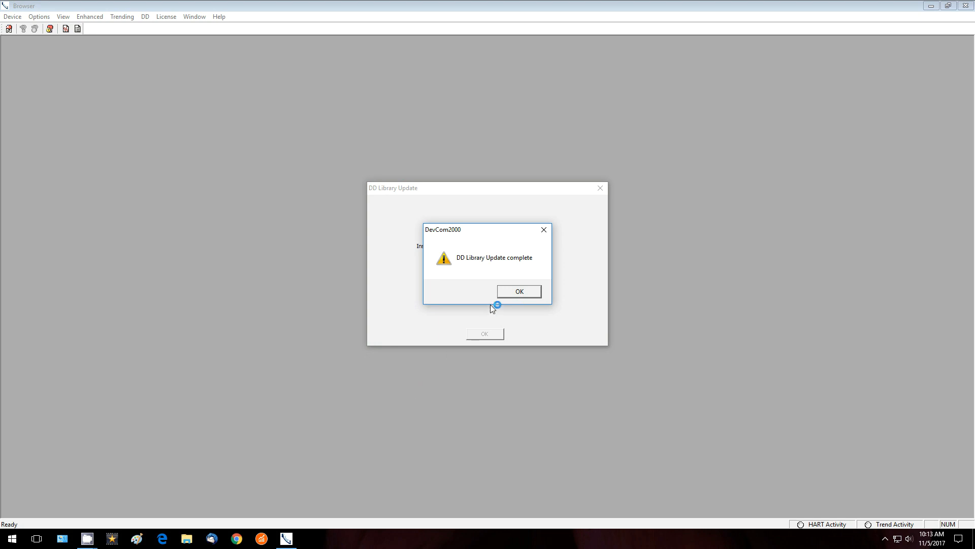
Step: Dismiss the update-complete notice and look through the Help menu options
left_click(519, 290)
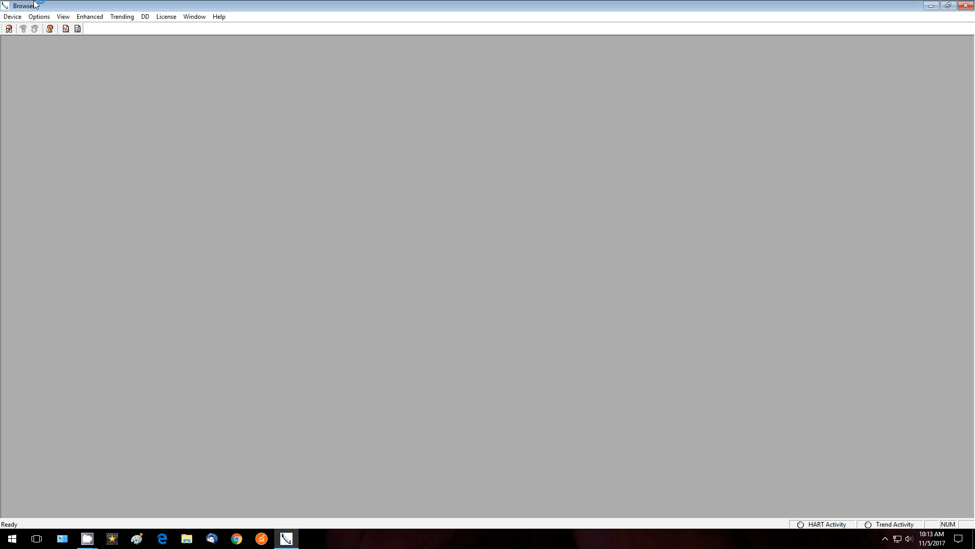
left_click(219, 16)
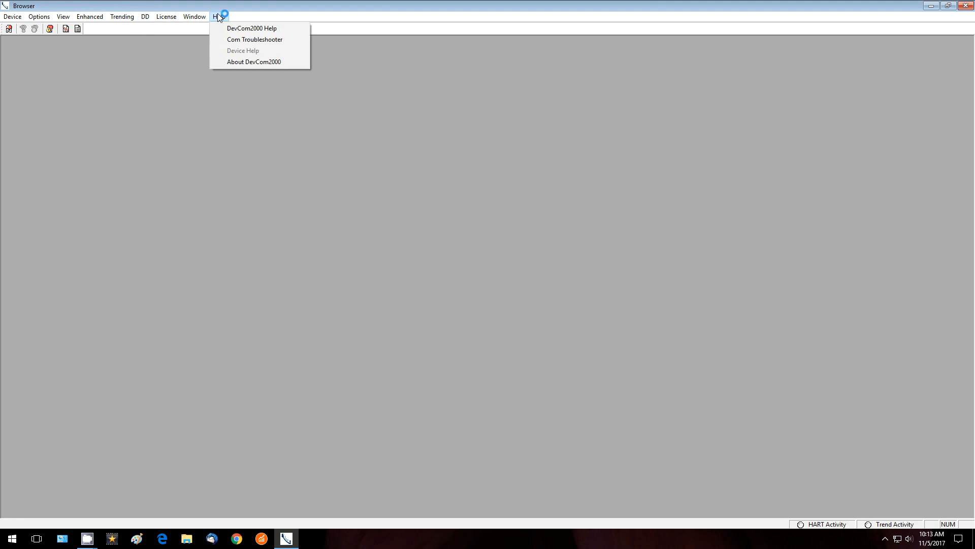
left_click(254, 61)
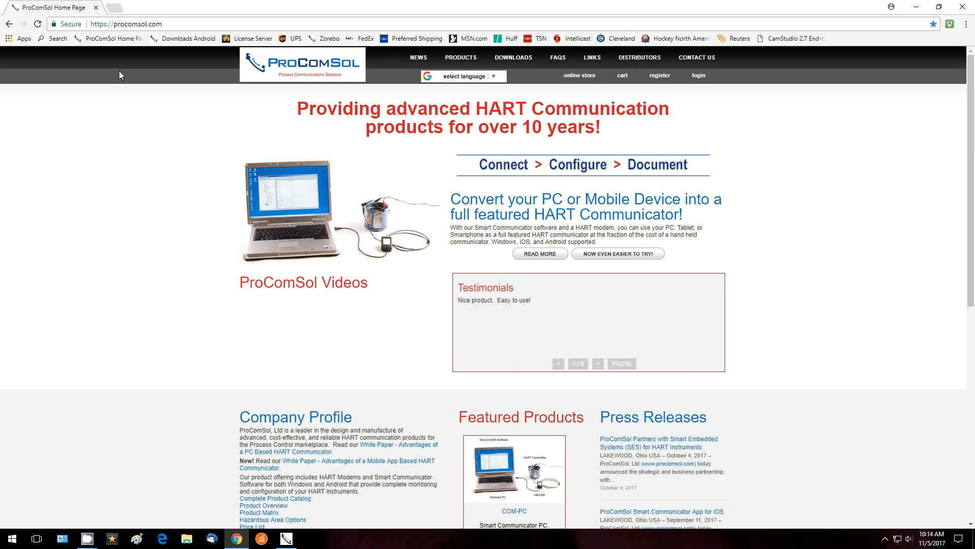
mouse_move(517, 62)
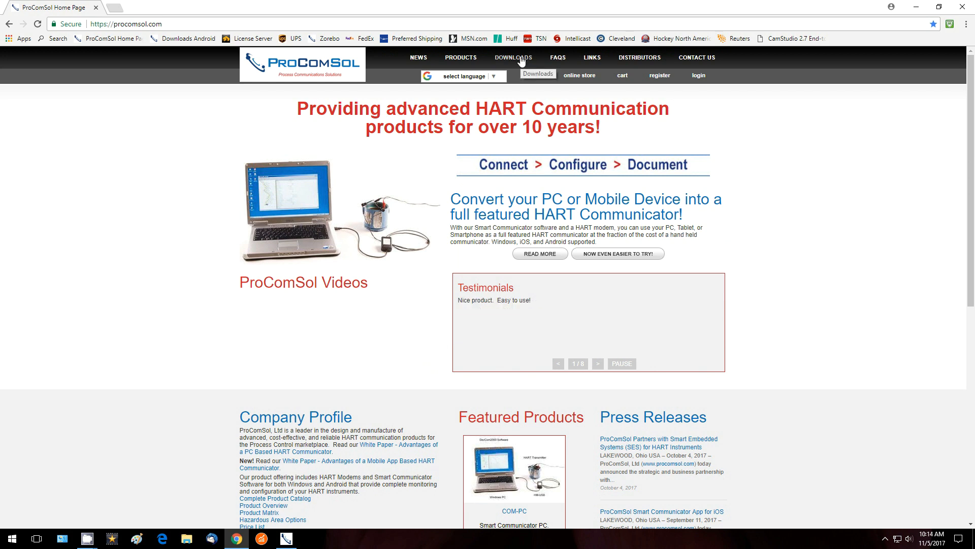
Step: Go to the Downloads page of the procomsol.com website in Chrome
left_click(513, 57)
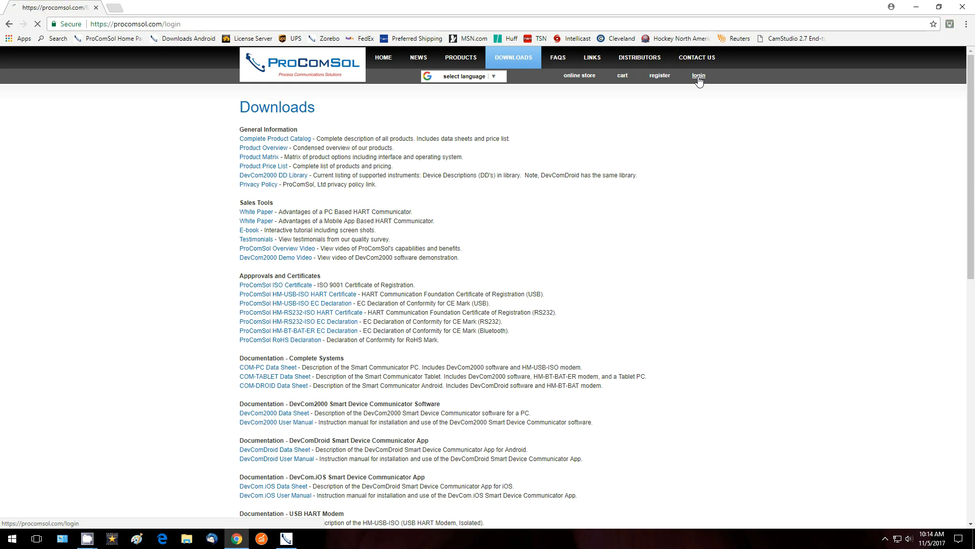
left_click(698, 75)
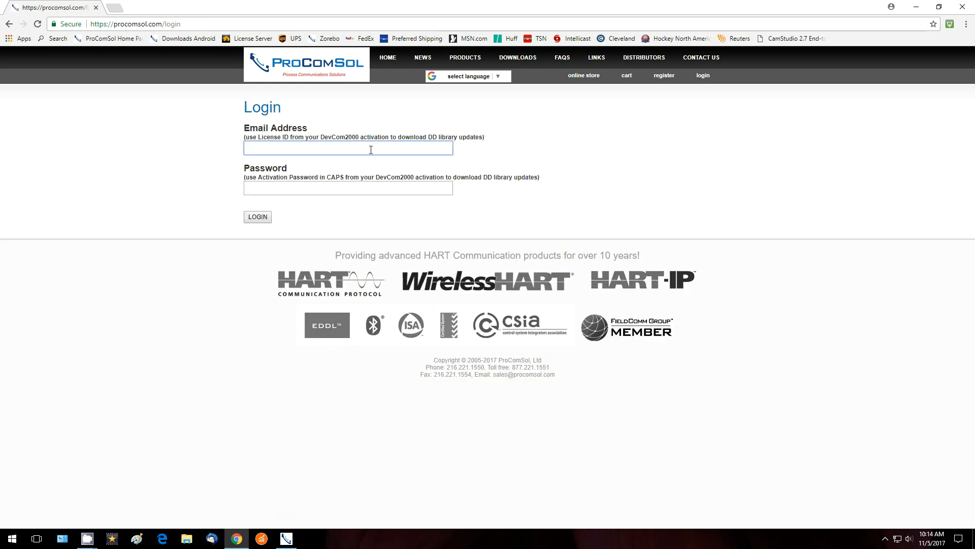
left_click(347, 149)
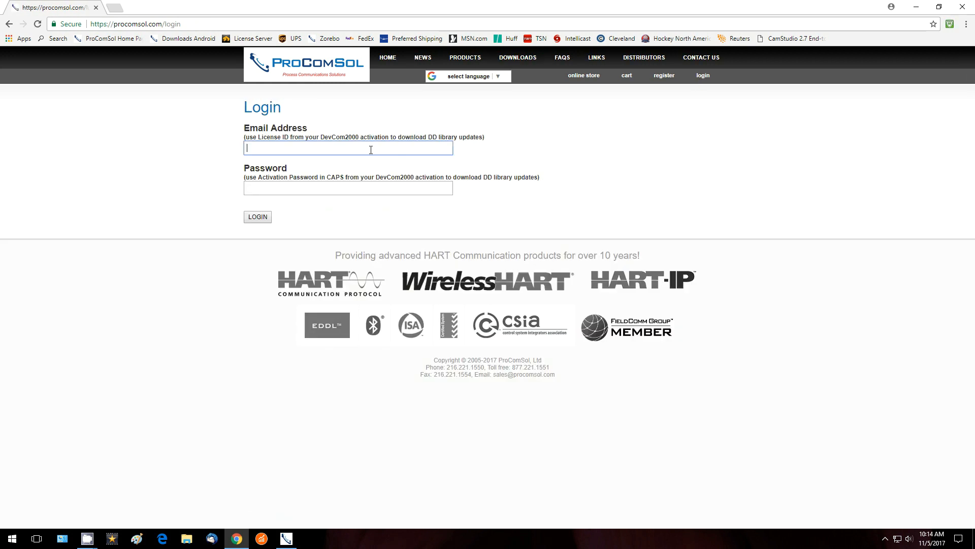
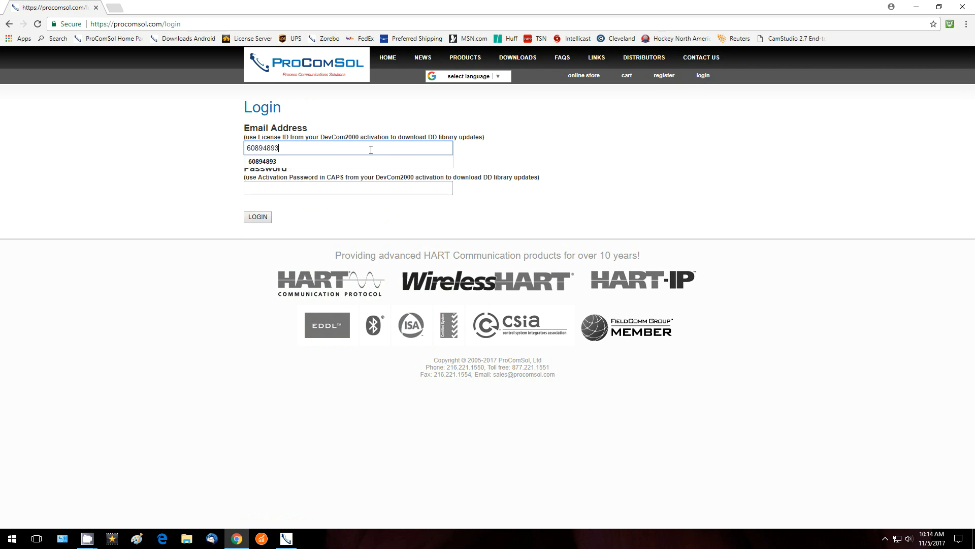
left_click(349, 188)
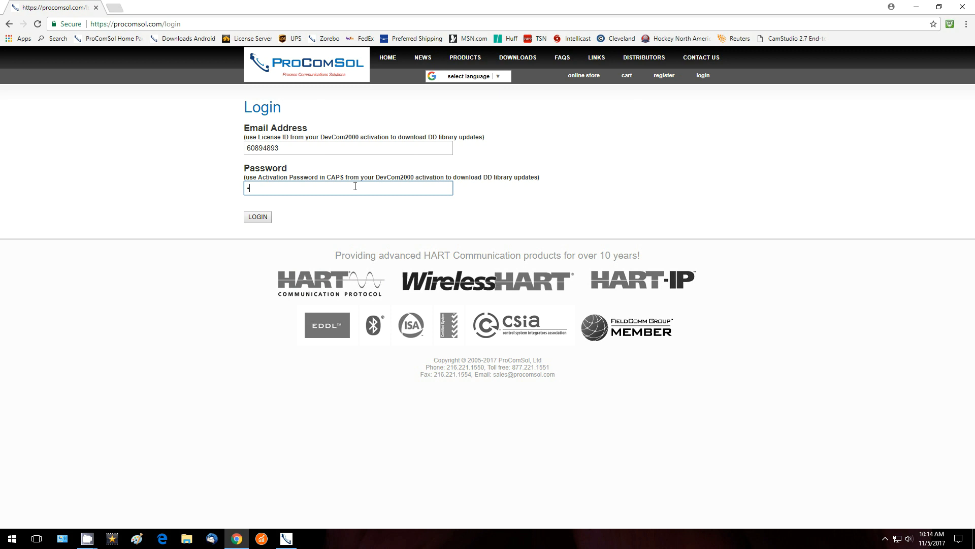
left_click(258, 217)
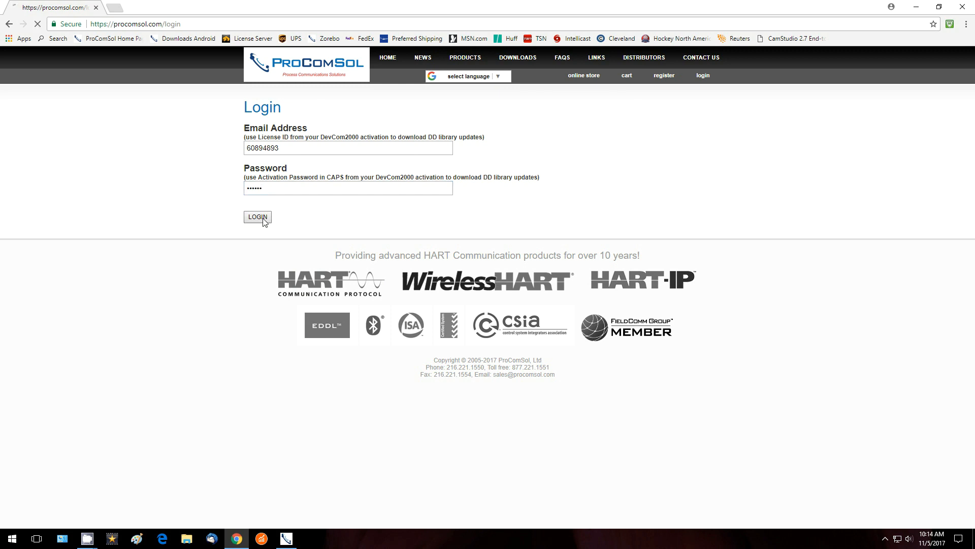
left_click(258, 217)
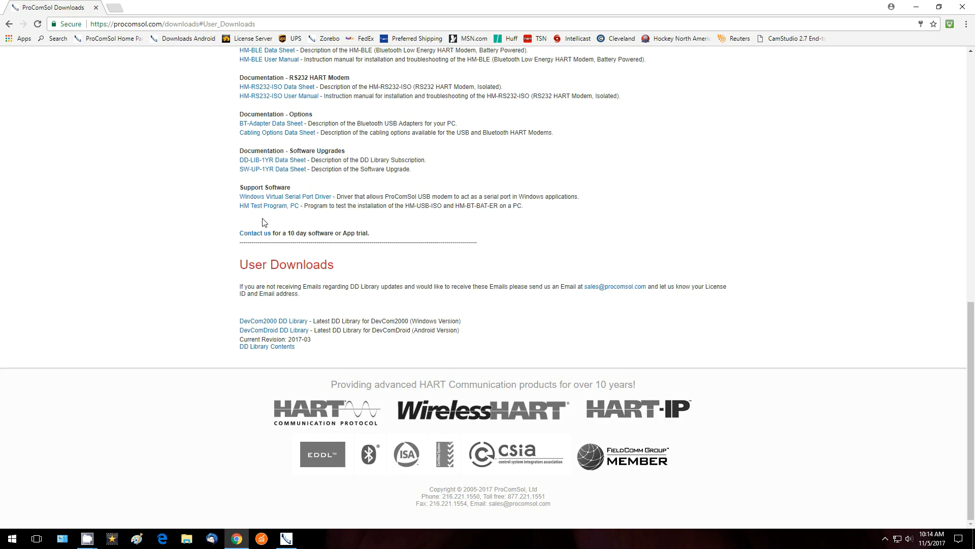